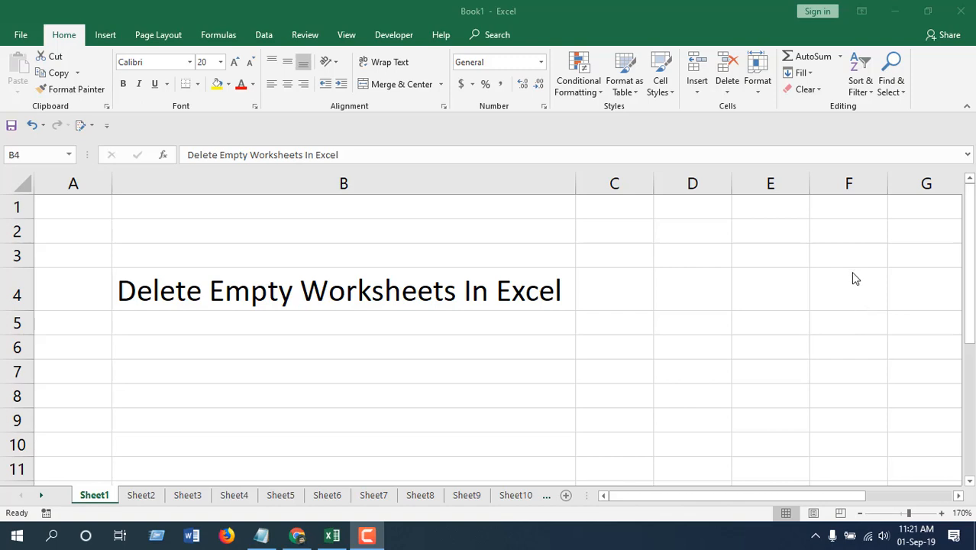
mouse_move(836, 281)
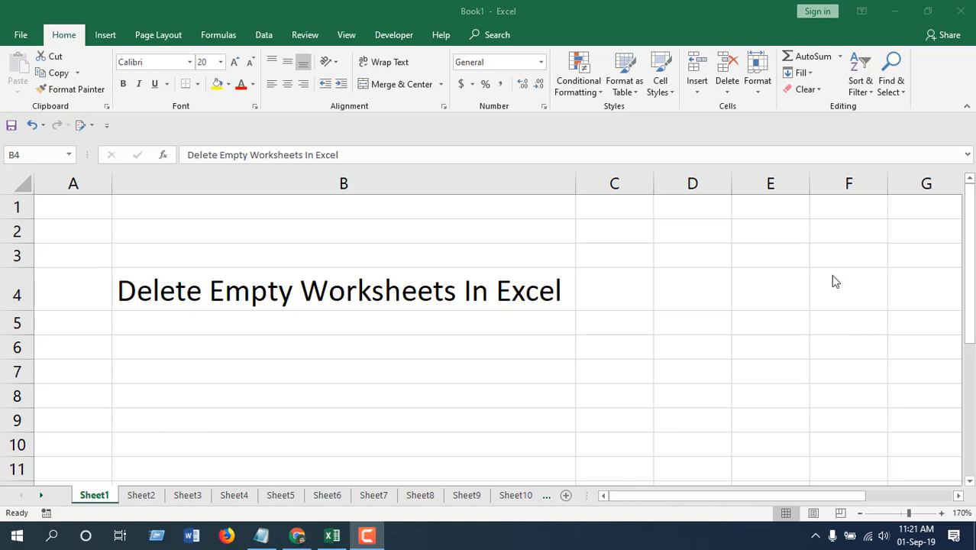
mouse_move(837, 275)
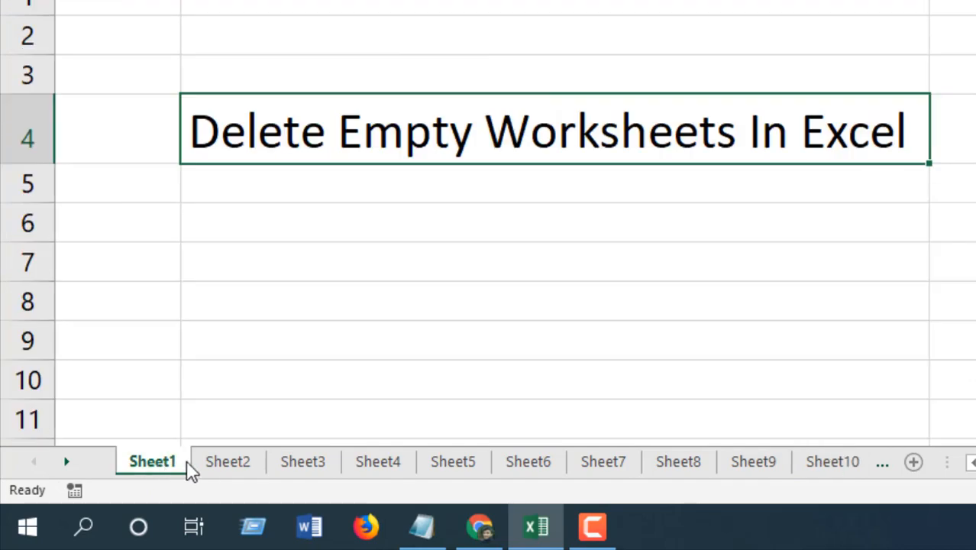
mouse_move(261, 427)
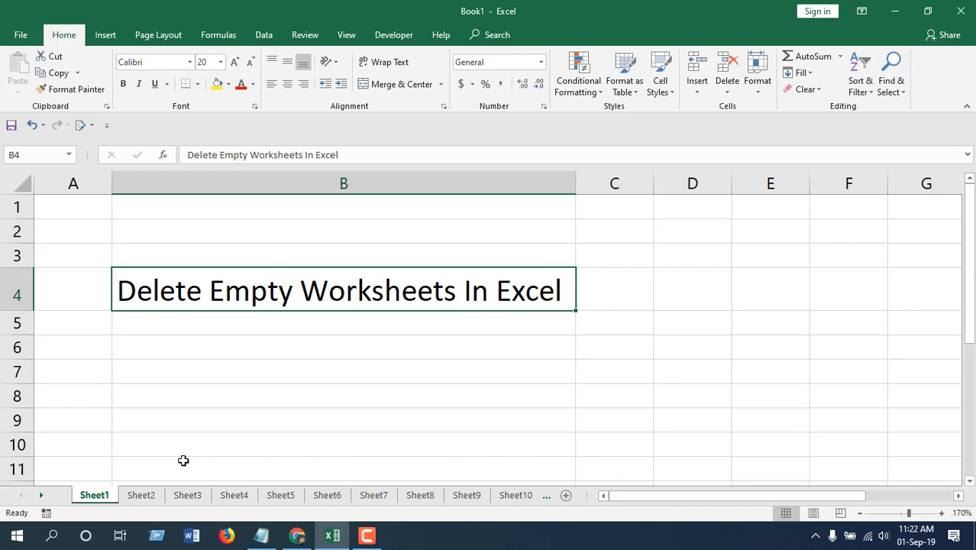
mouse_move(168, 365)
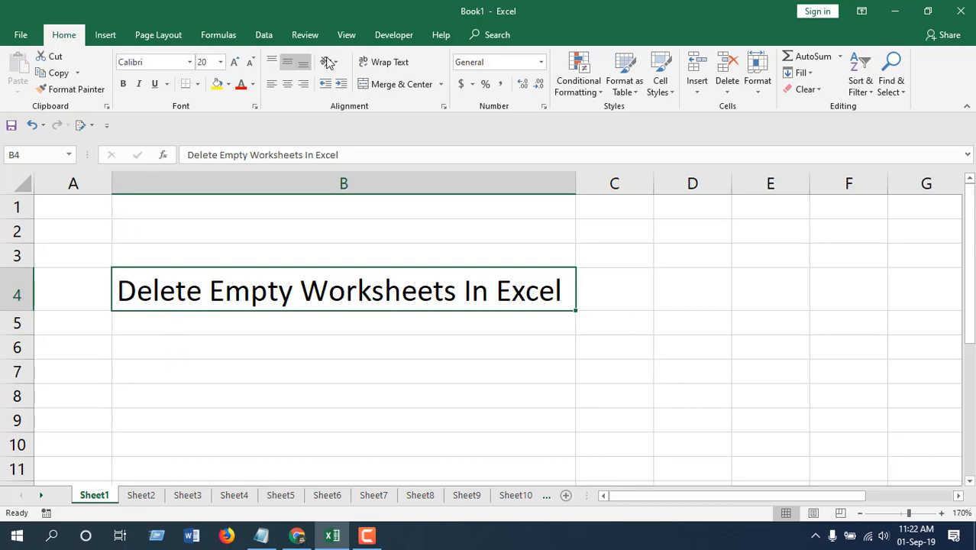
Step: Show the Developer ribbon for the workbook holding Sheet1 through Sheet10
left_click(394, 33)
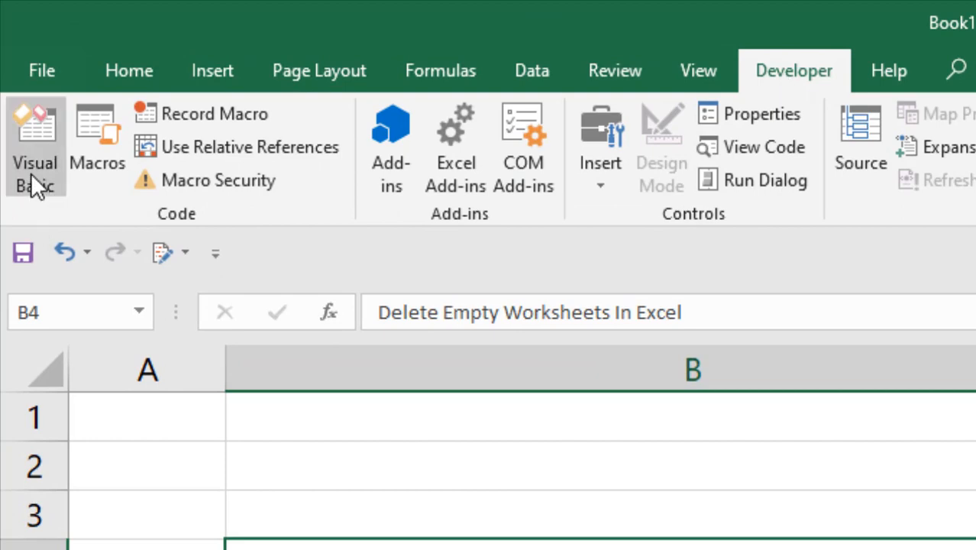
Step: In the Visual Basic editor, insert a new module to hold the DeletEmptySheets macro
left_click(35, 145)
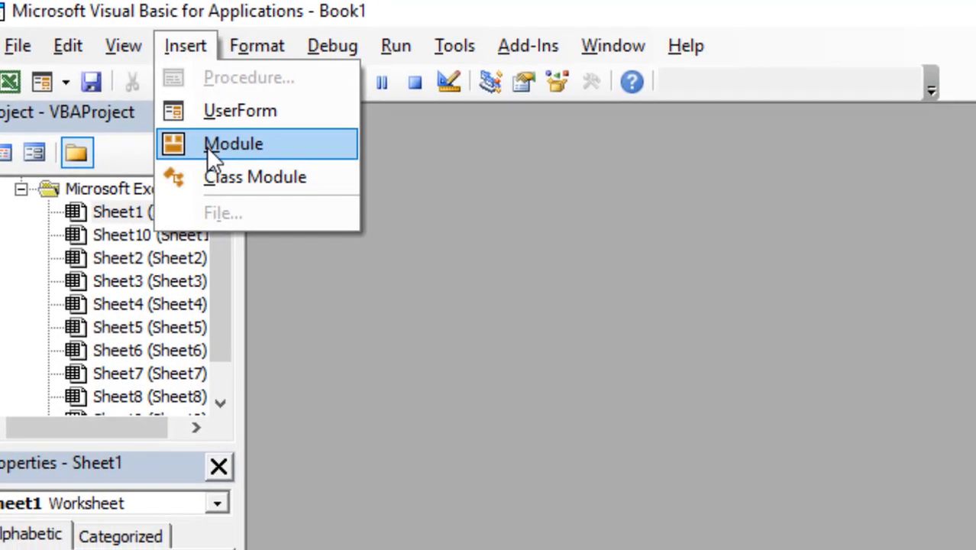
left_click(232, 144)
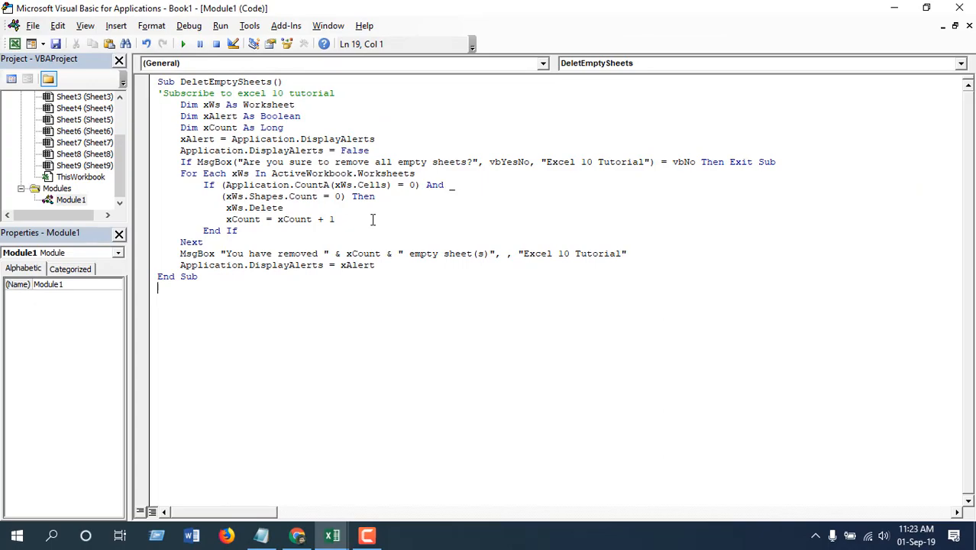
mouse_move(338, 229)
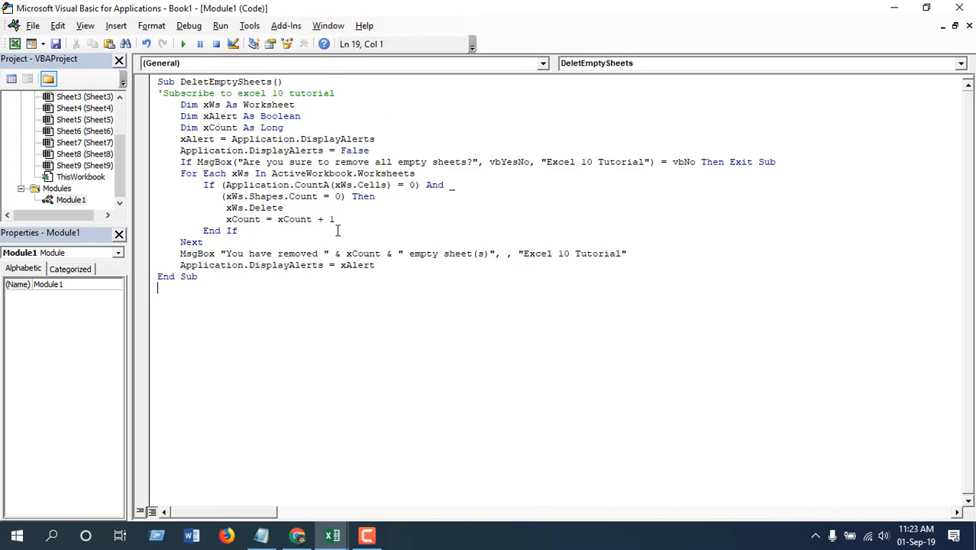
Step: Run DeletEmptySheets, confirm the deletion, and return to the workbook with only Sheet1 left
left_click(181, 43)
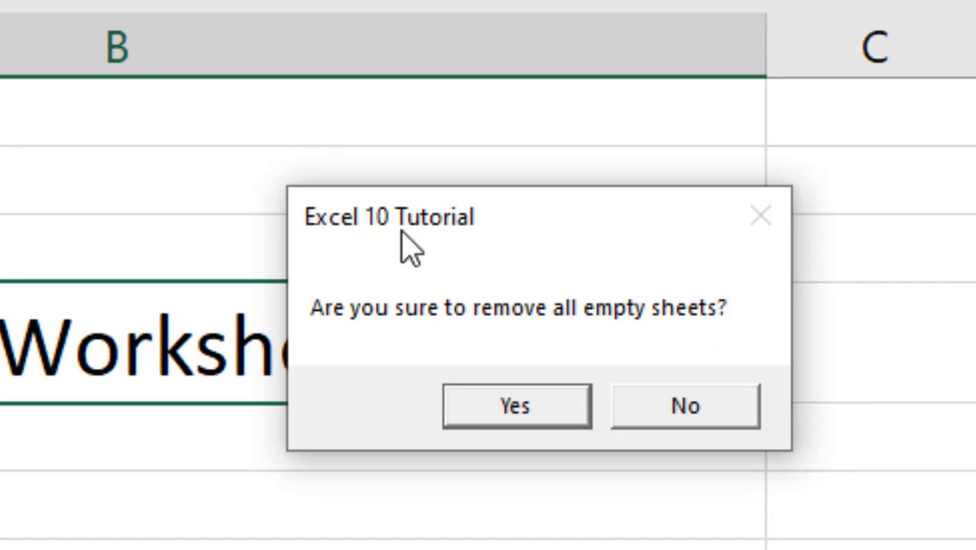
mouse_move(367, 332)
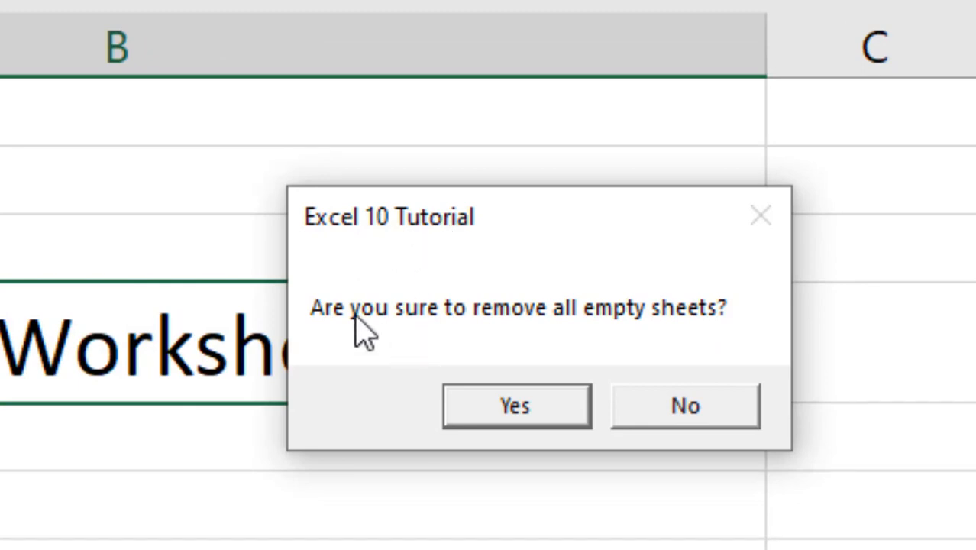
mouse_move(641, 359)
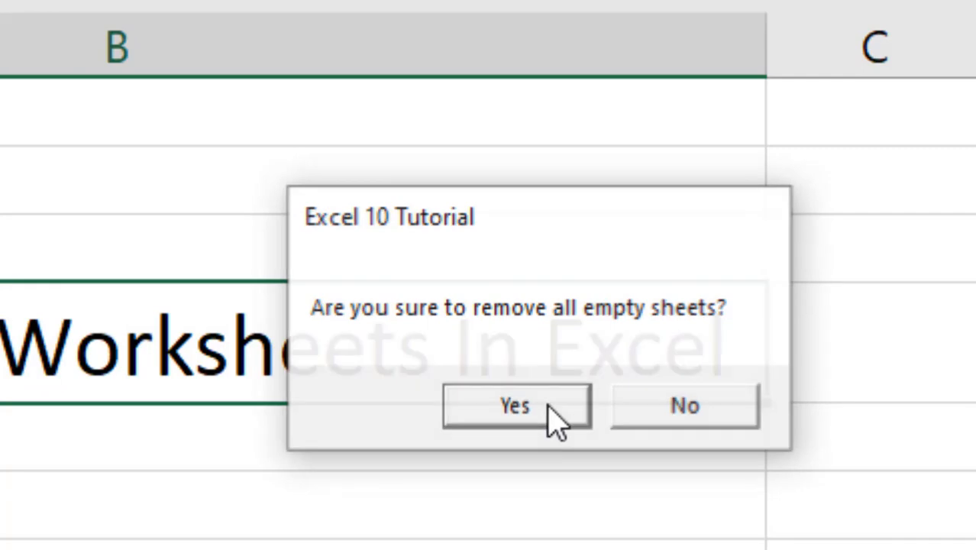
left_click(515, 404)
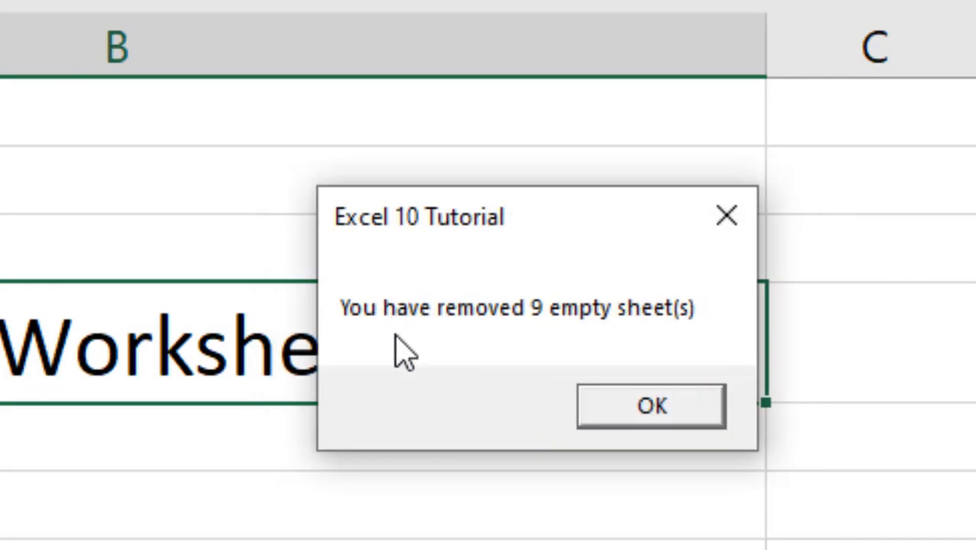
mouse_move(505, 348)
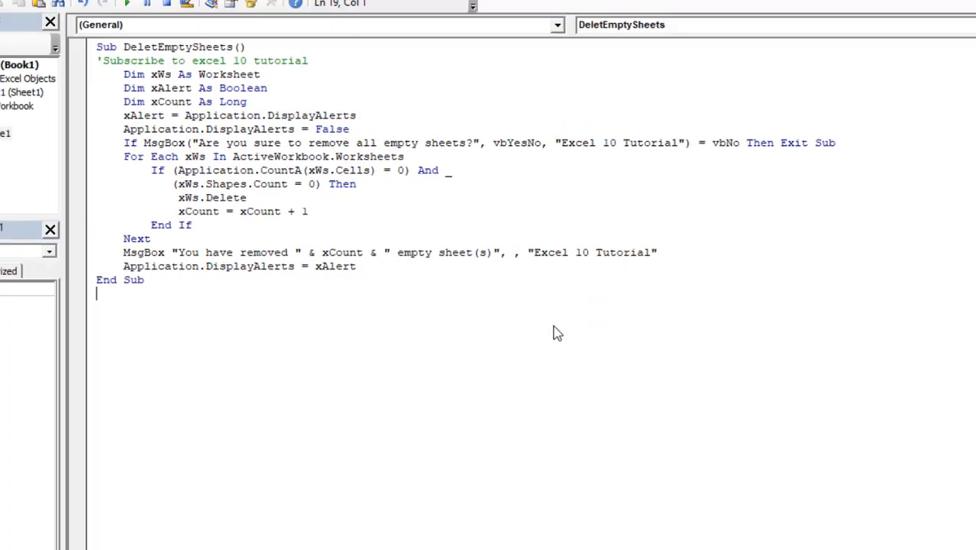
left_click(580, 525)
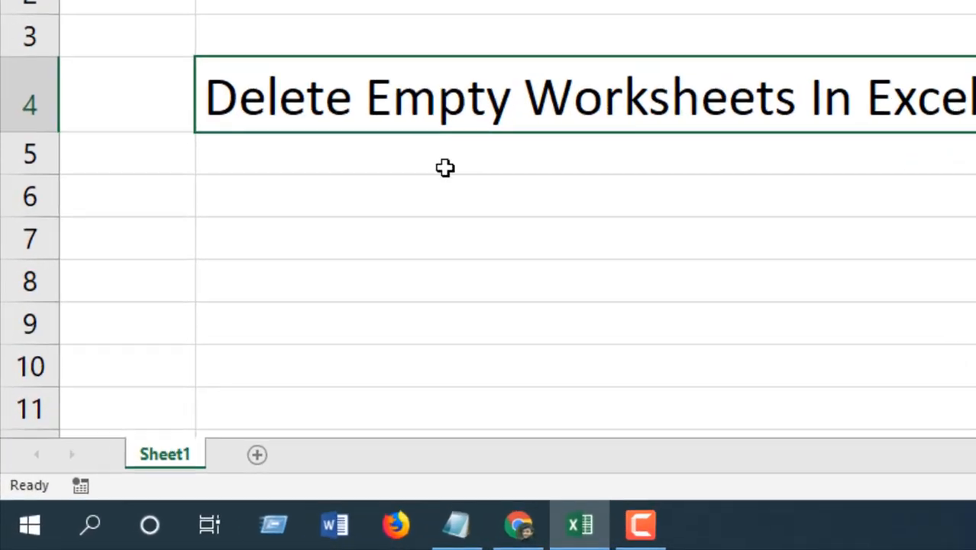